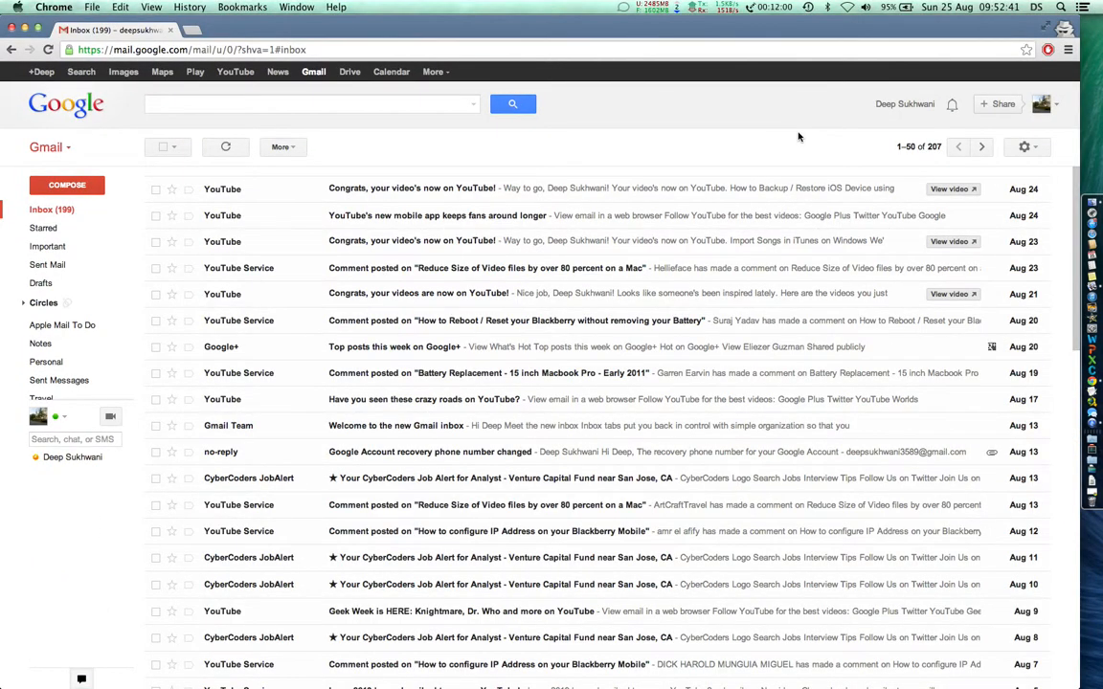
pyautogui.moveTo(1025, 148)
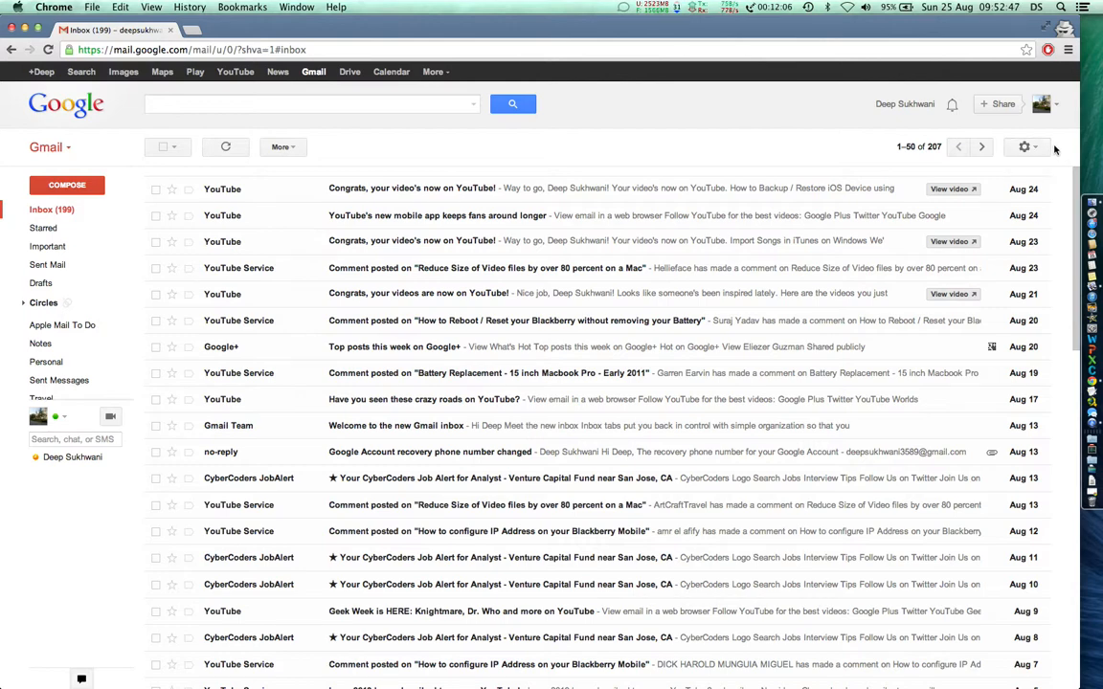
# - Open Configure inbox from the gear menu to show the inbox tab settings dialog
pyautogui.click(1023, 146)
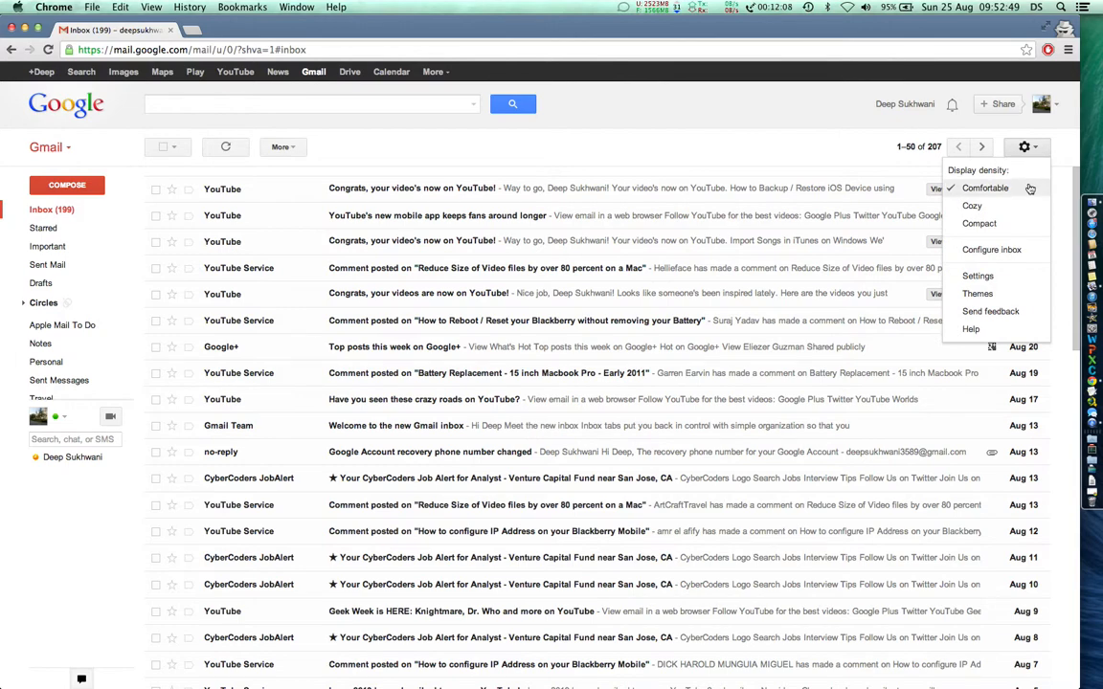
pyautogui.moveTo(988, 249)
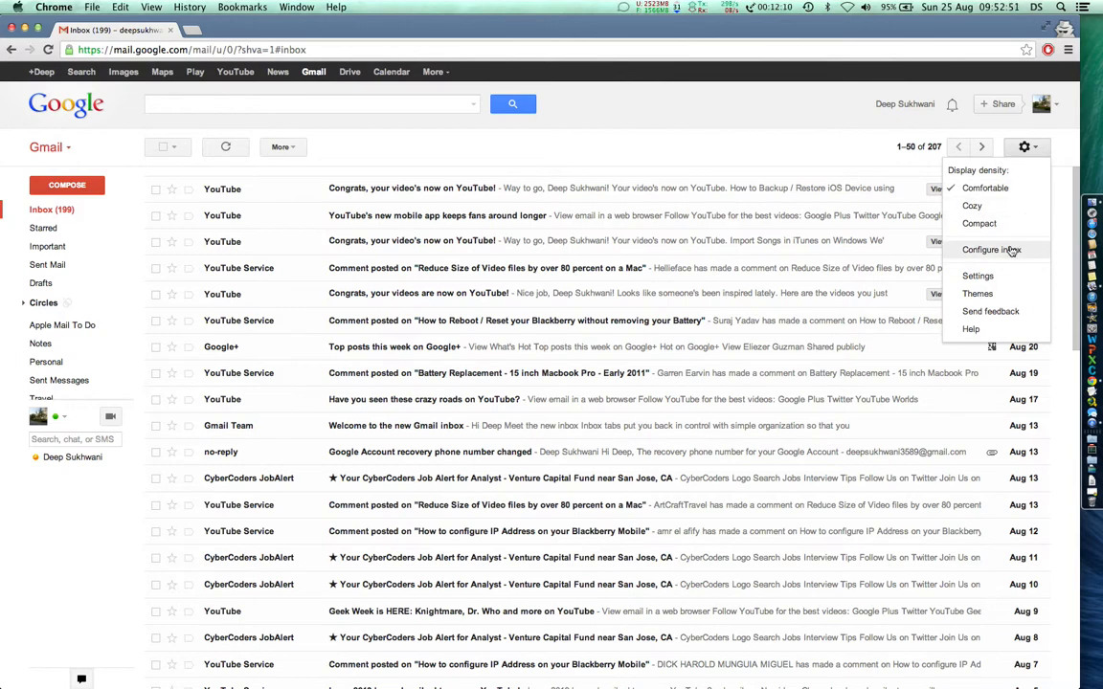
pyautogui.click(992, 249)
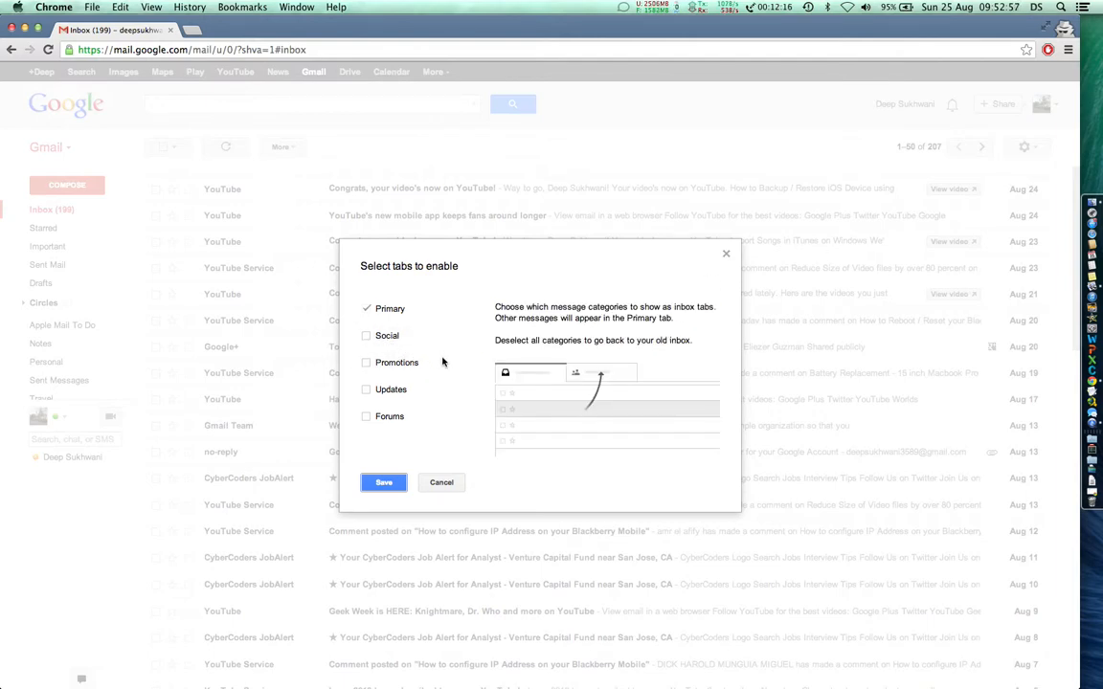
pyautogui.moveTo(387, 335)
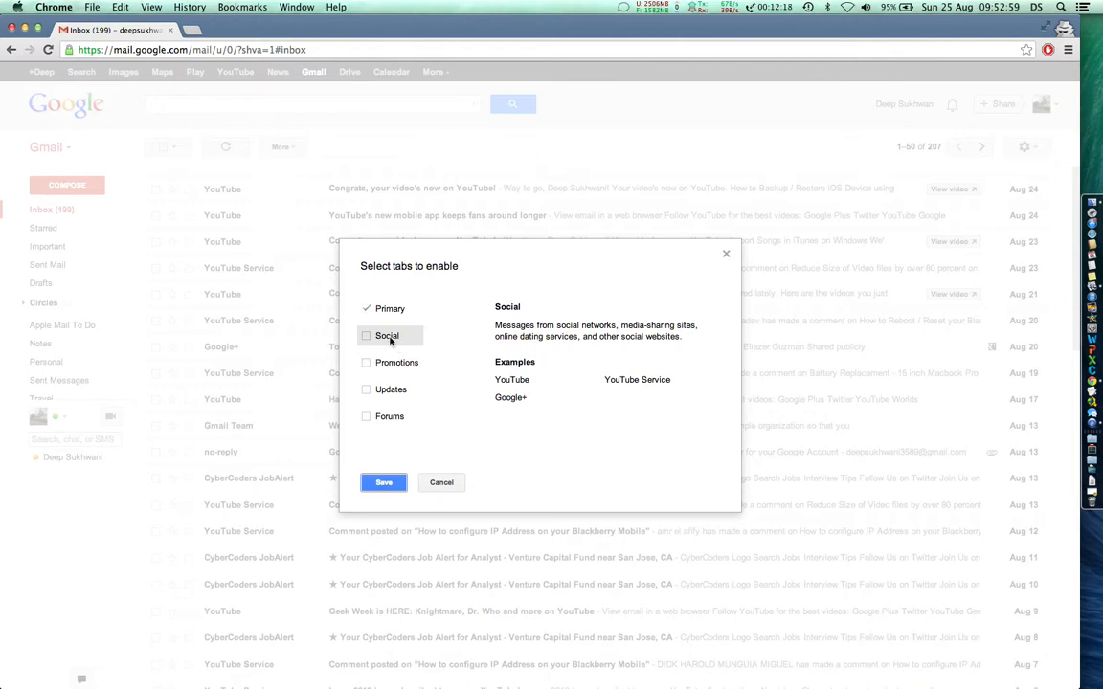
# - Enable the Social, Promotions, Updates and Forums tabs alongside Primary and save
pyautogui.click(366, 335)
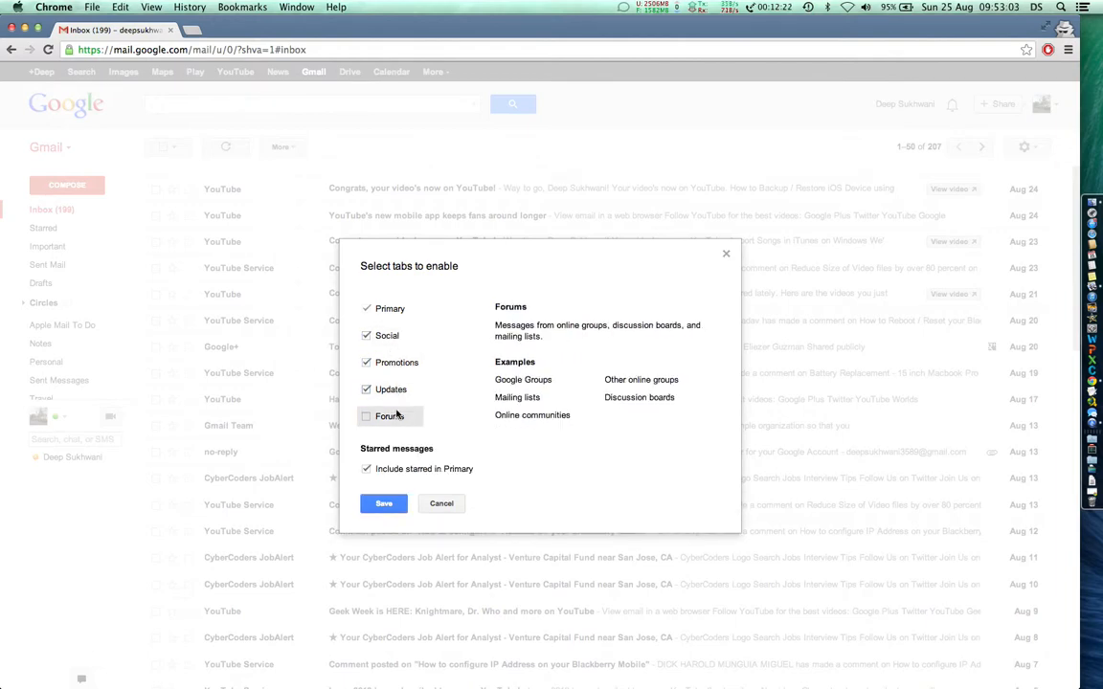
pyautogui.click(364, 417)
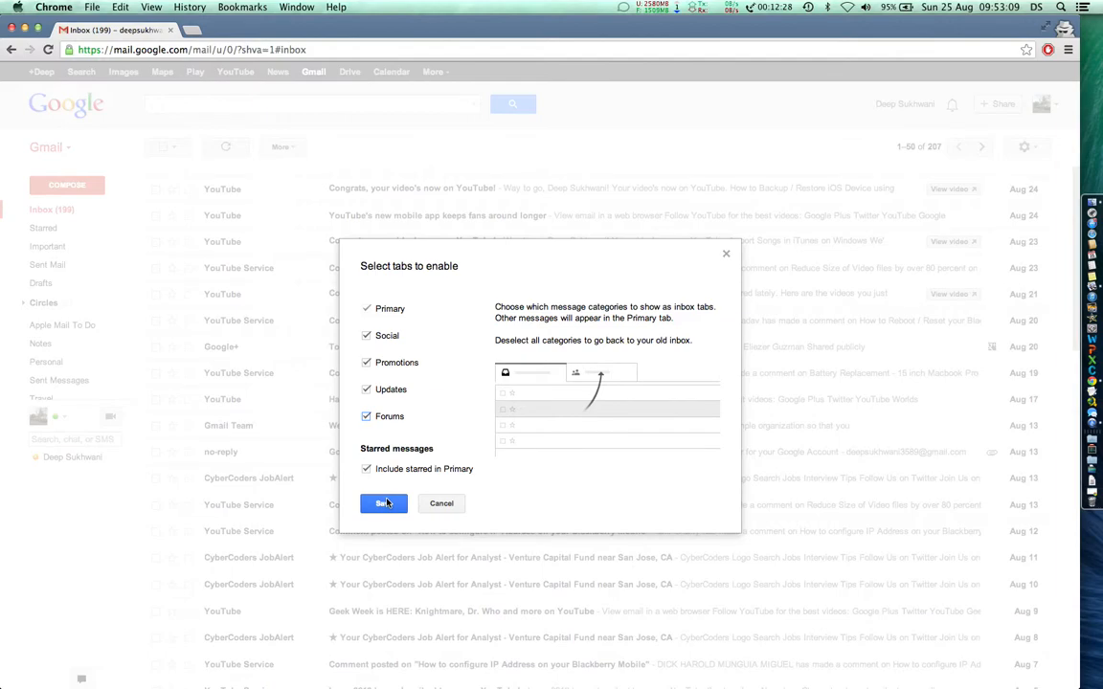
pyautogui.click(383, 503)
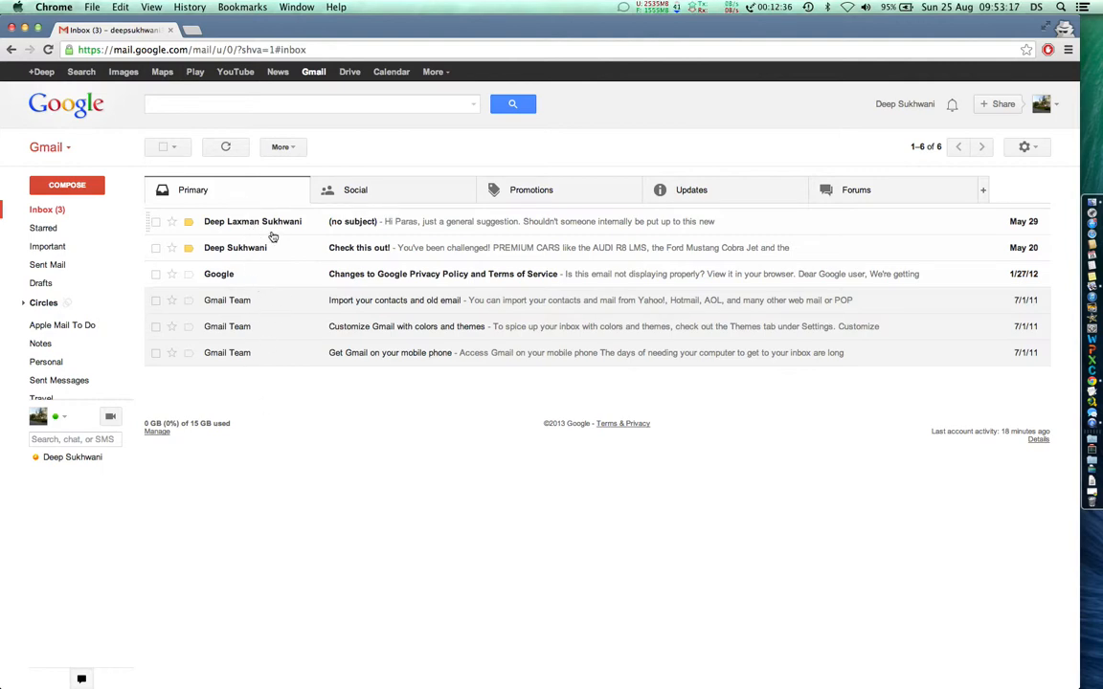
pyautogui.click(356, 189)
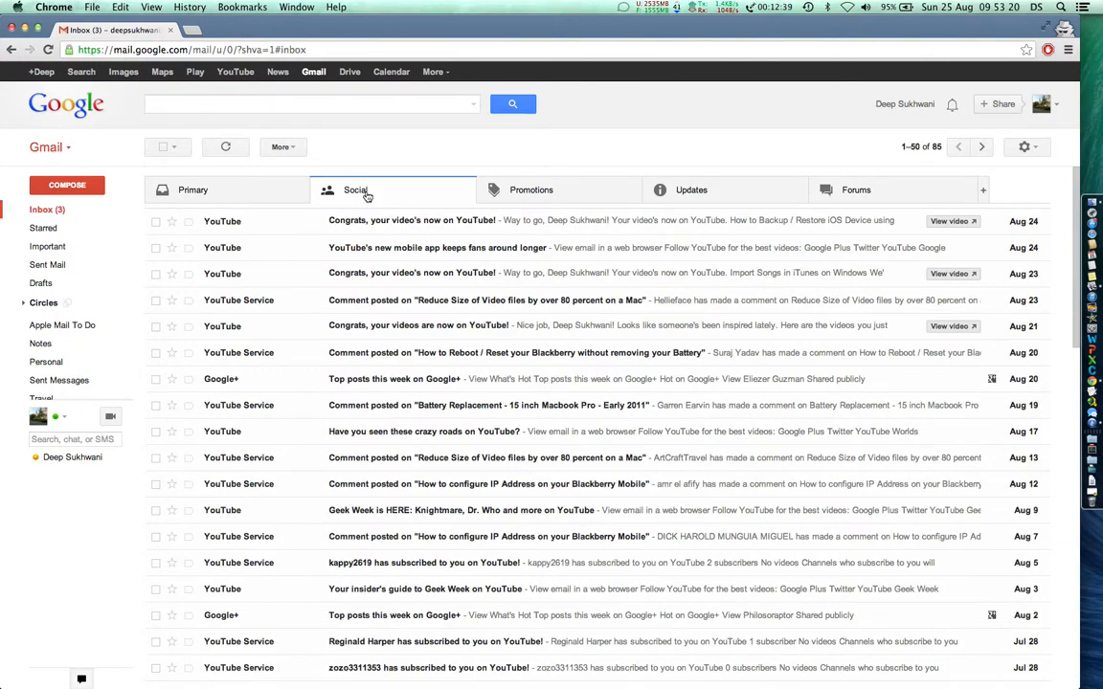
pyautogui.click(533, 189)
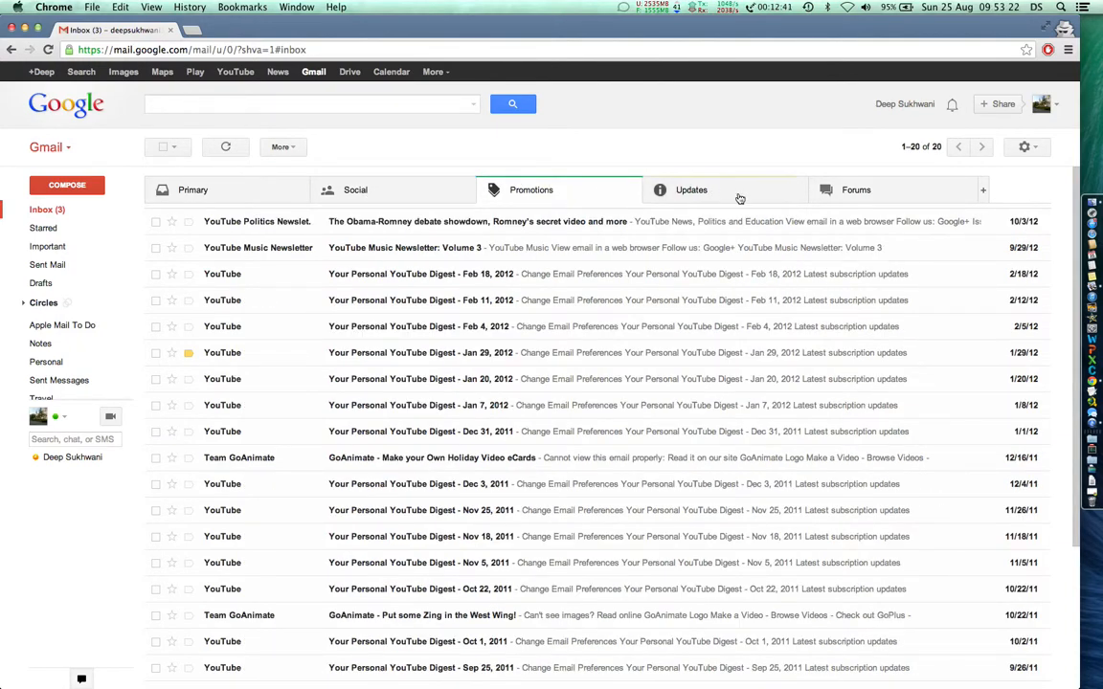
pyautogui.click(691, 189)
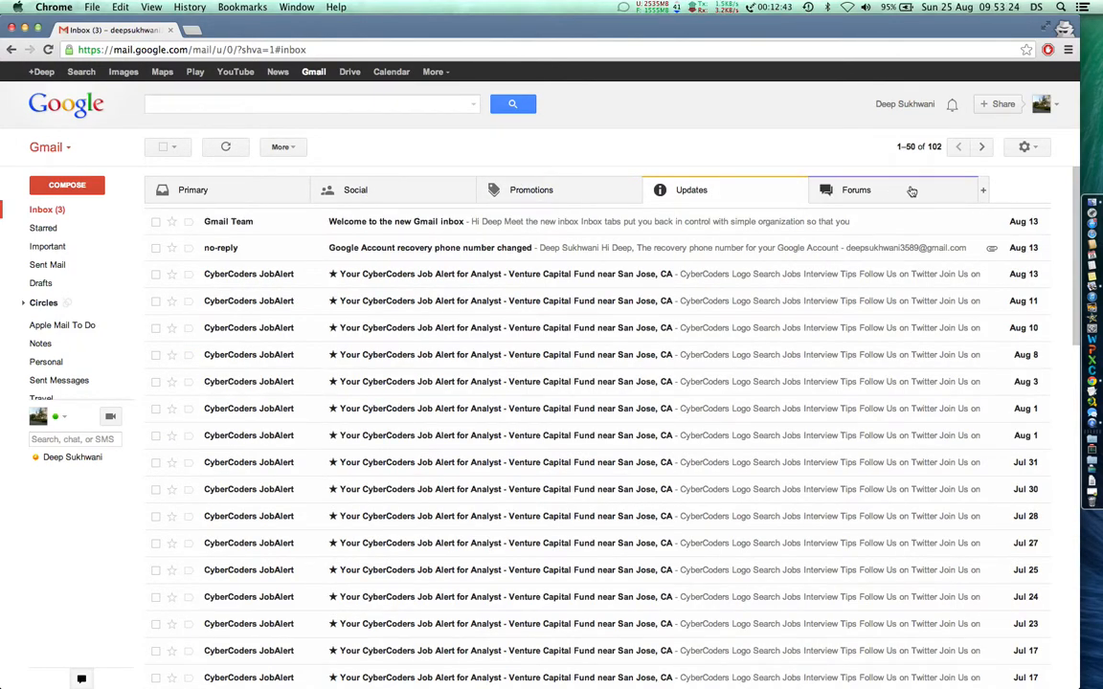
pyautogui.click(856, 189)
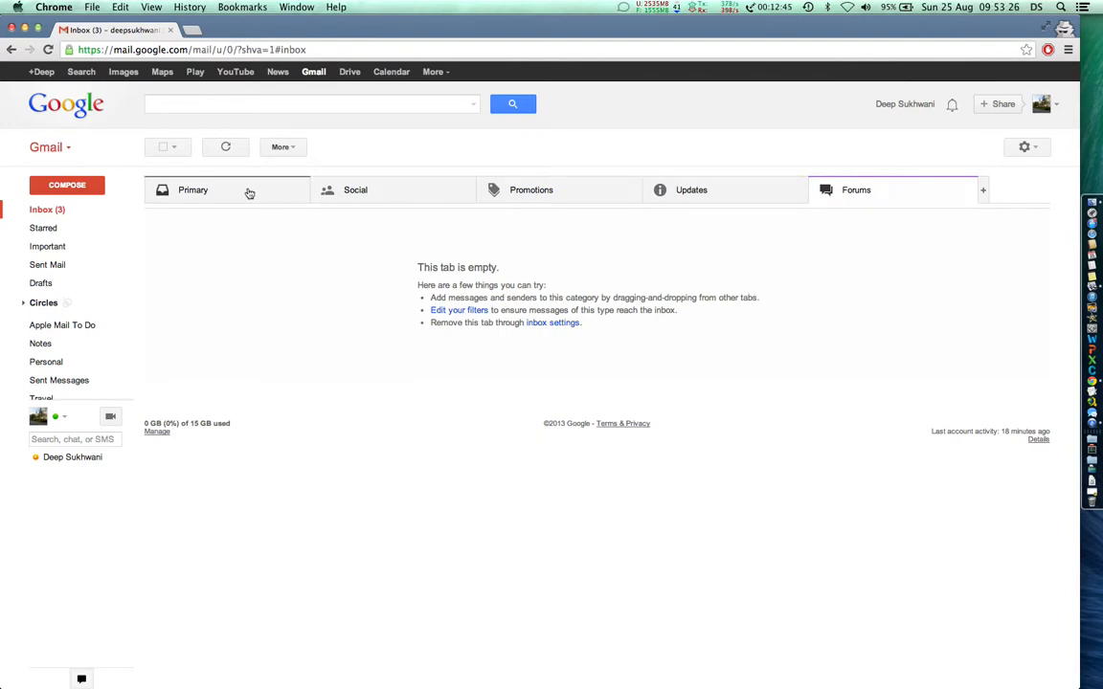
pyautogui.click(192, 190)
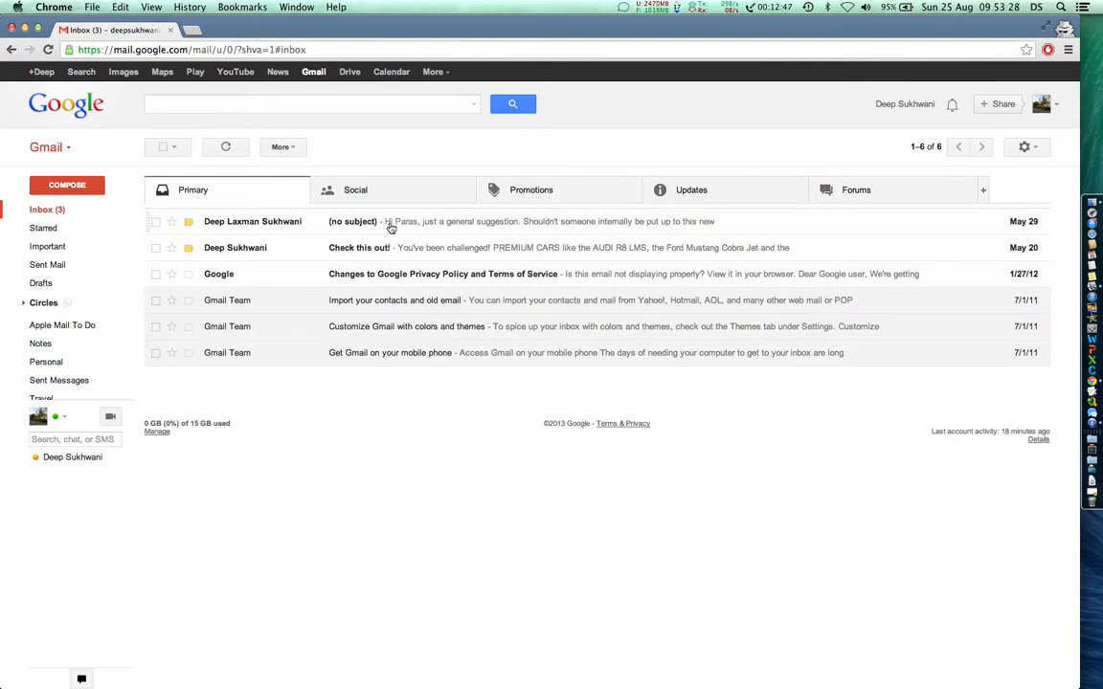
# - Move the YouTube "Congrats, your video's now on YouTube!" conversation to Forums and view it there
pyautogui.moveTo(252, 222); pyautogui.dragTo(391, 190)
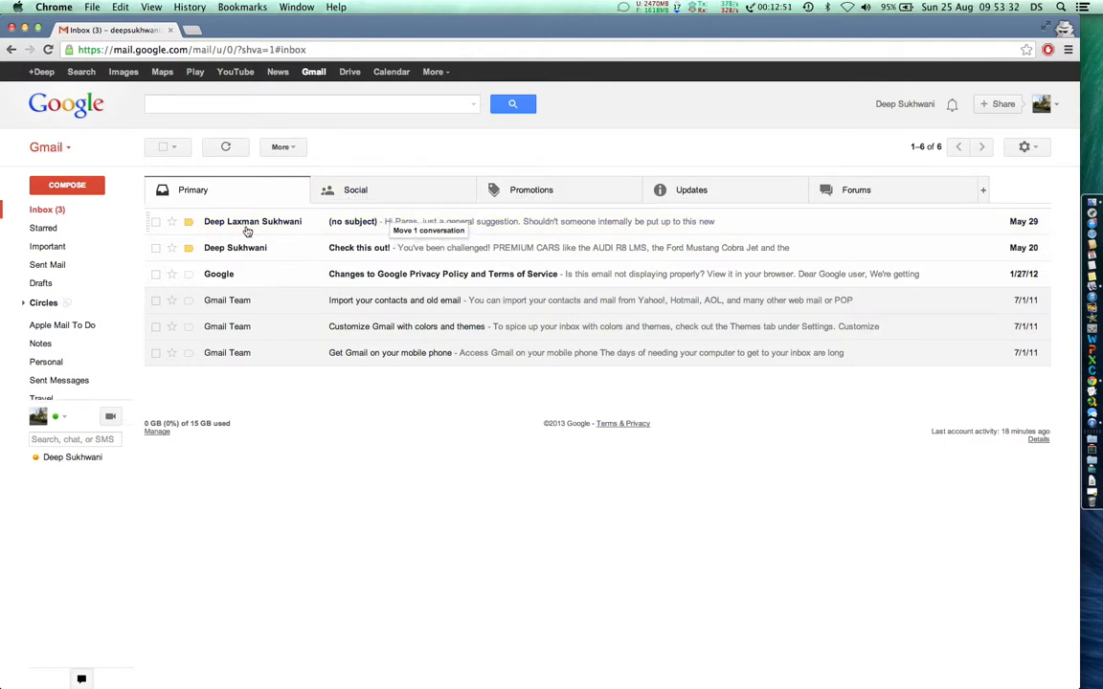
pyautogui.click(357, 190)
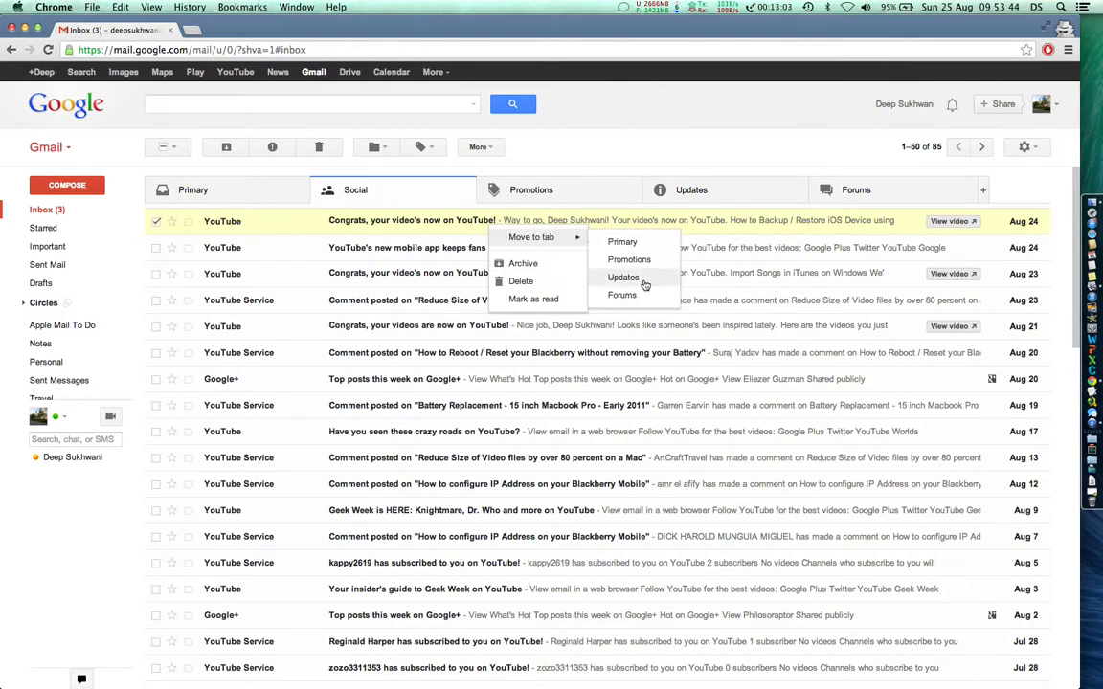
pyautogui.click(620, 295)
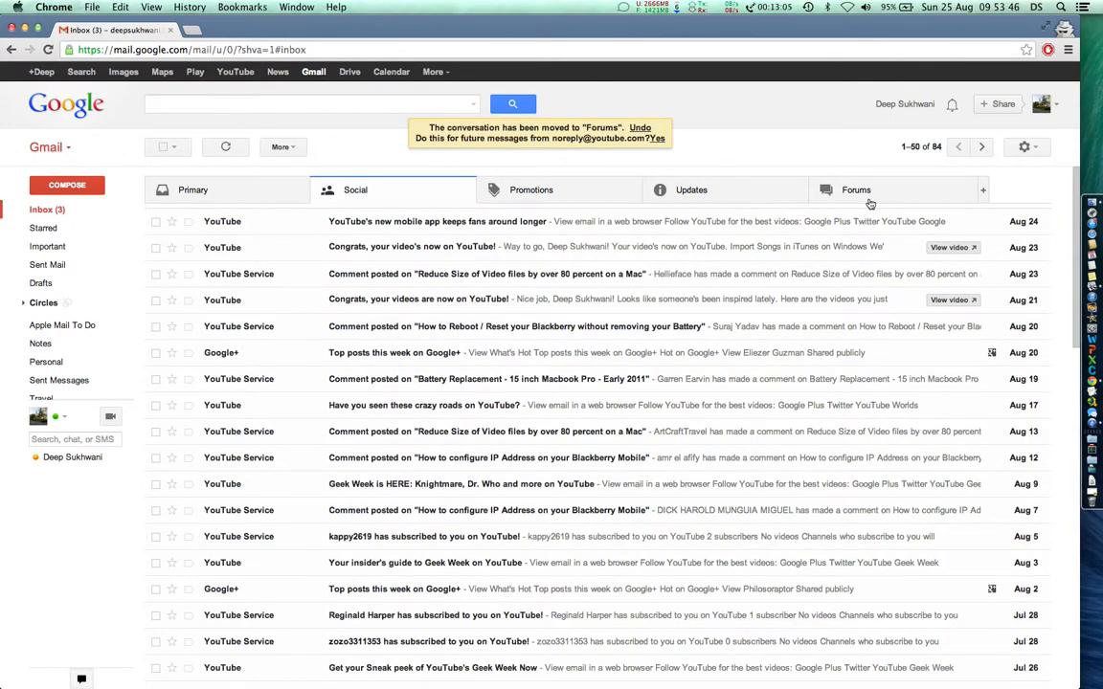
pyautogui.click(856, 190)
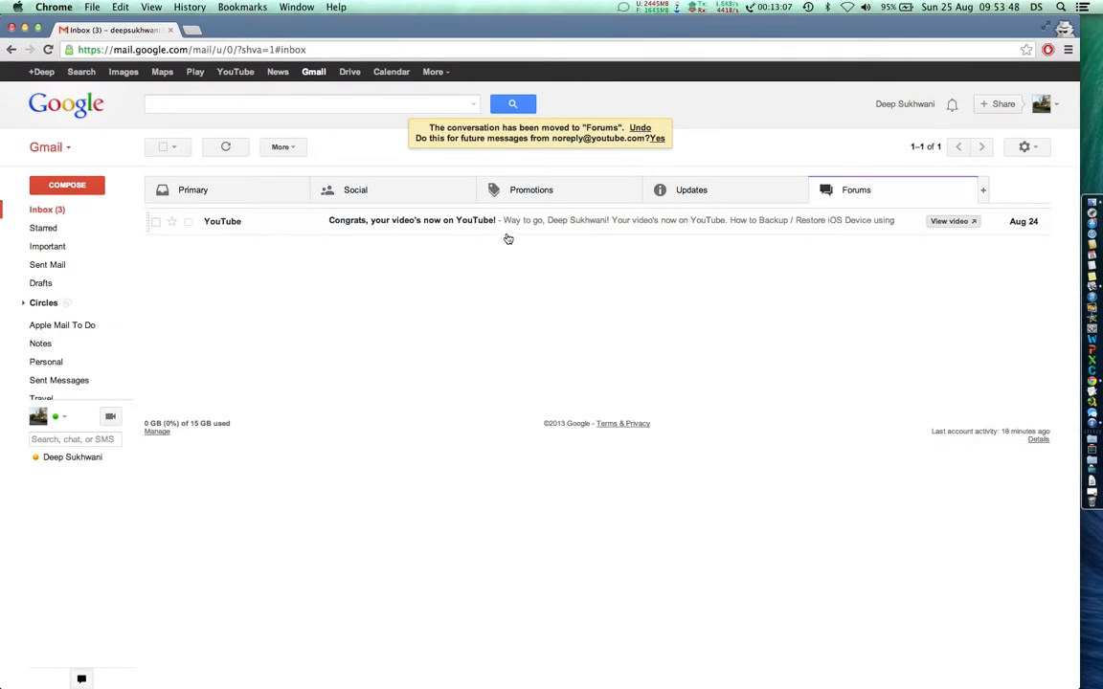